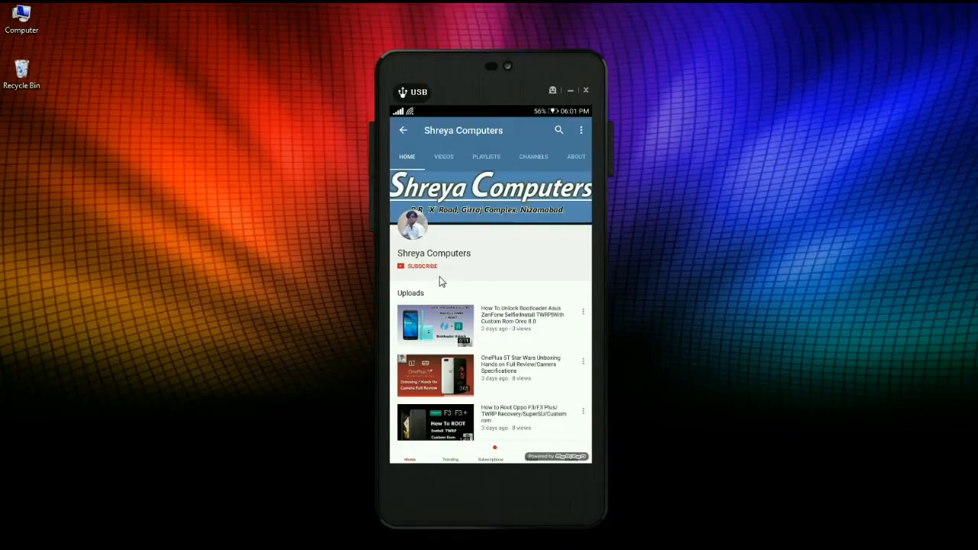
Subscribe to the YouTube channel shown on the mirrored phone
{"action": "left_click", "coordinate": [419, 265]}
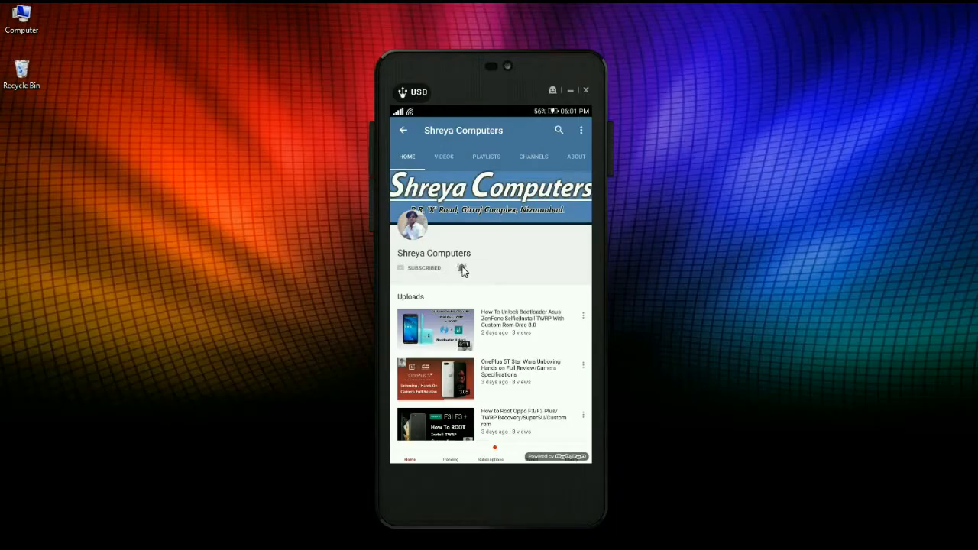
{"action": "left_click", "coordinate": [461, 267]}
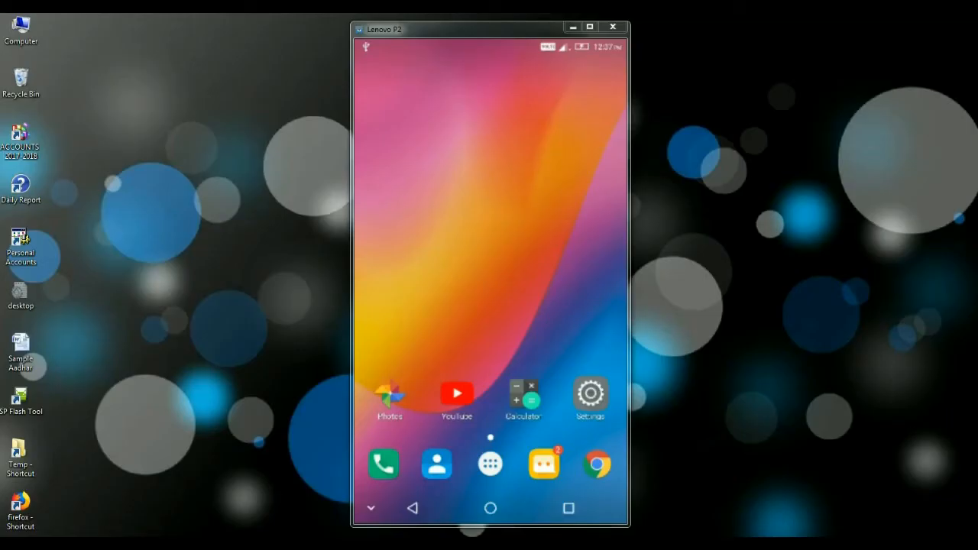
Check Build number under About phone, see 'already a developer', and return to Settings
{"action": "left_click", "coordinate": [590, 396]}
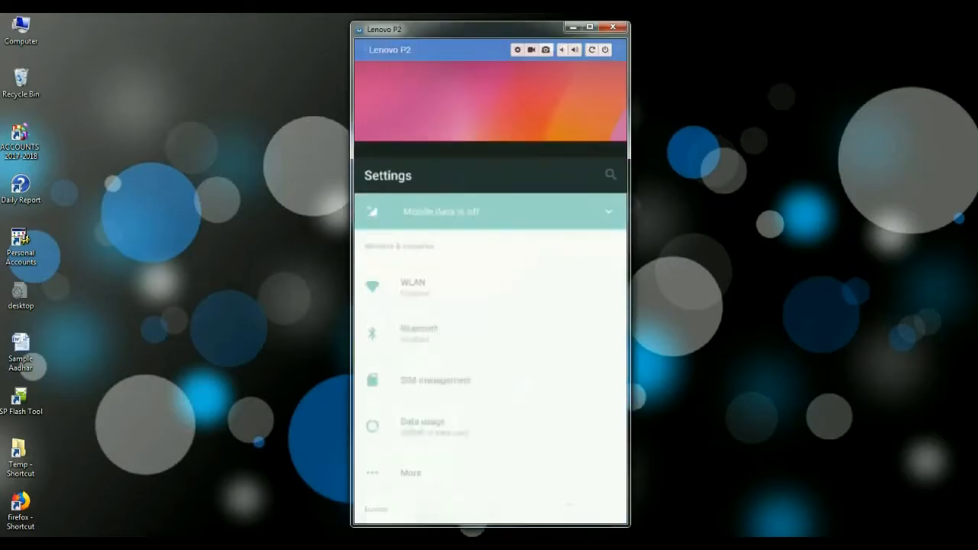
{"action": "scroll", "scroll_direction": "down", "scroll_amount": 3}
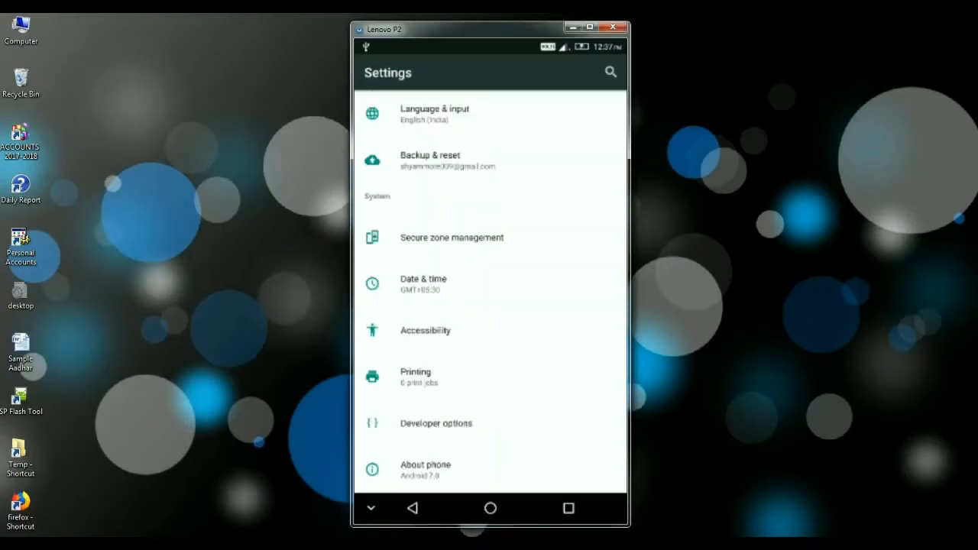
{"action": "left_click", "coordinate": [425, 470]}
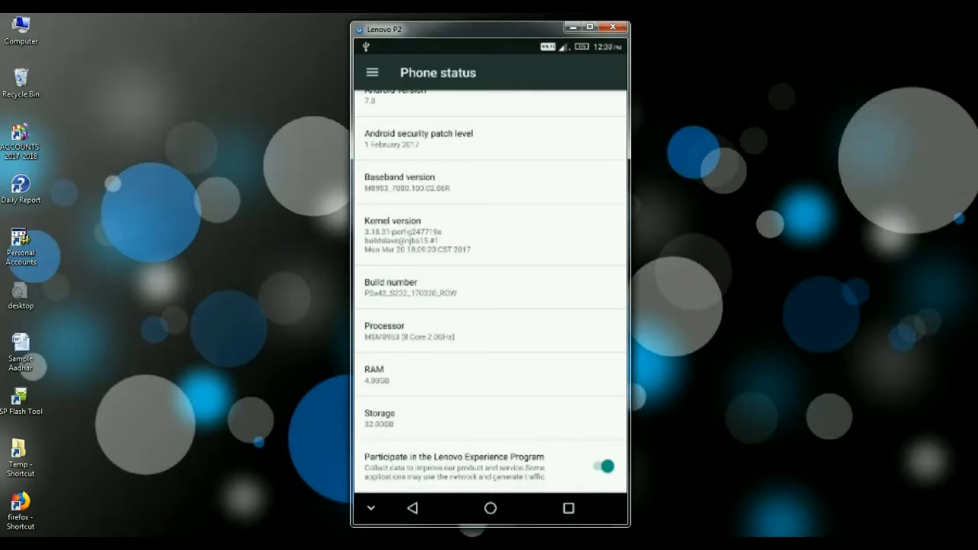
{"action": "left_click", "coordinate": [489, 287]}
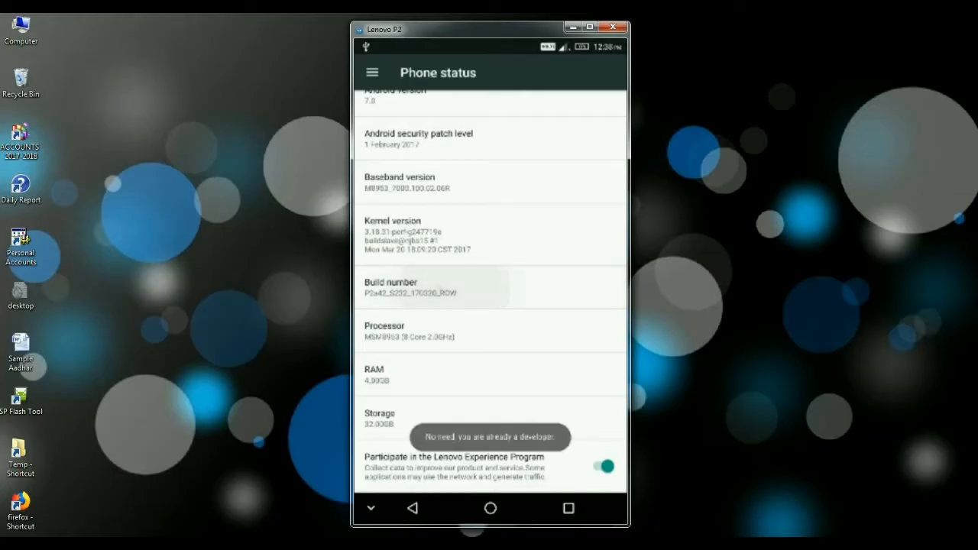
{"action": "left_click", "coordinate": [489, 287]}
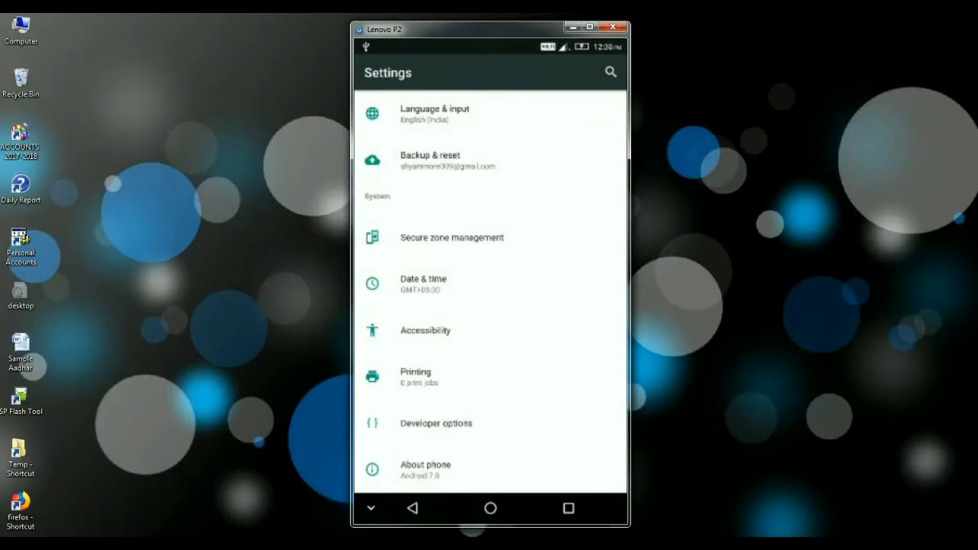
Open Developer options and confirm the OEM unlocking toggle is on
{"action": "left_click", "coordinate": [436, 423]}
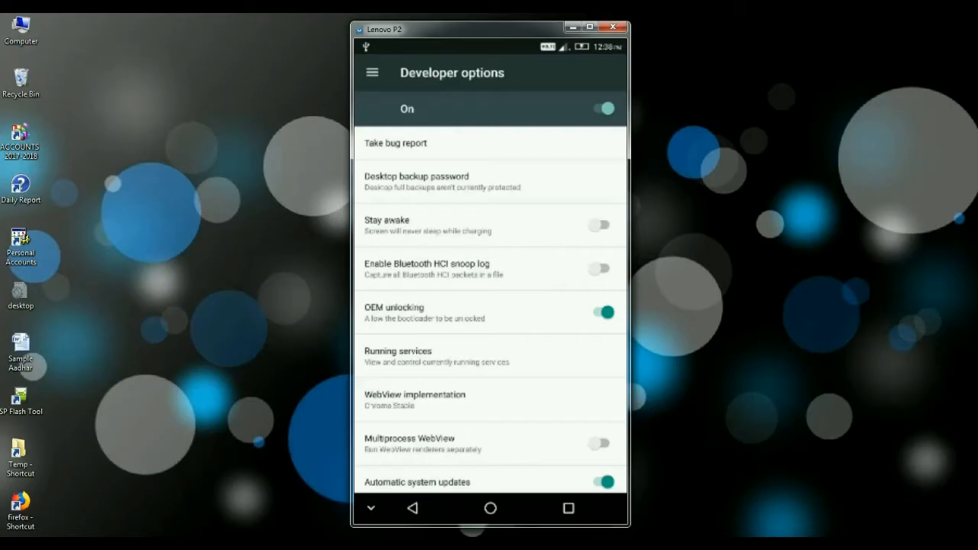
{"action": "scroll", "scroll_direction": "down", "scroll_amount": 3}
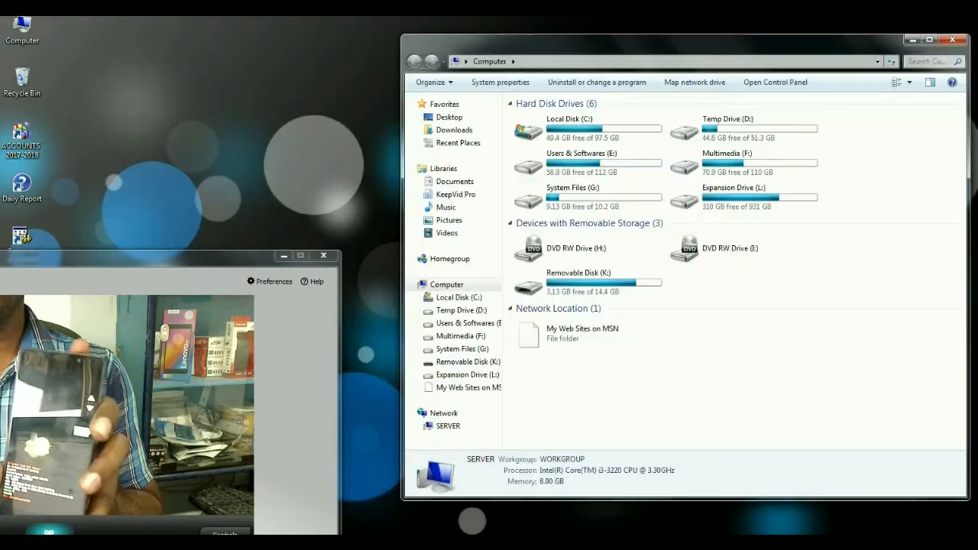
Open a command window inside D:\ADB Setup
{"action": "left_click", "coordinate": [741, 197]}
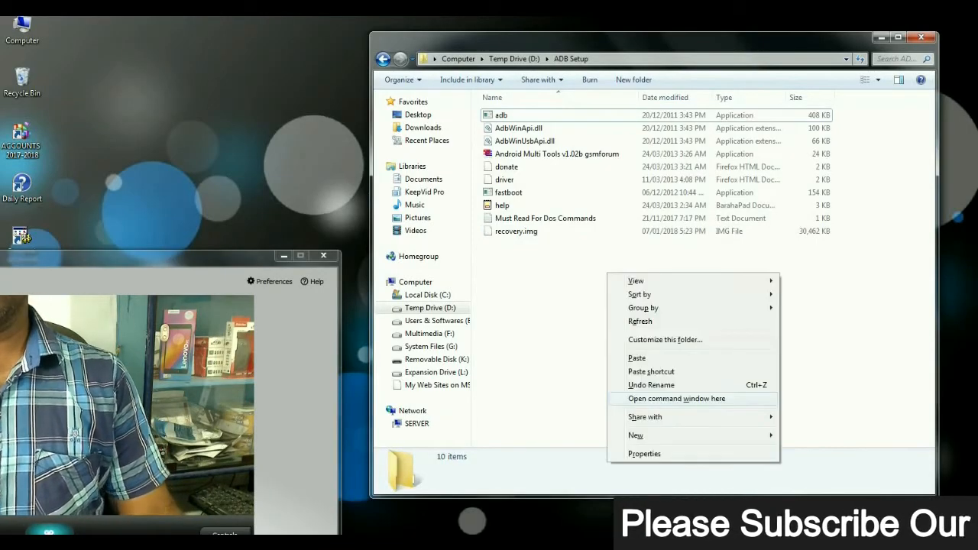
{"action": "left_click", "coordinate": [677, 397]}
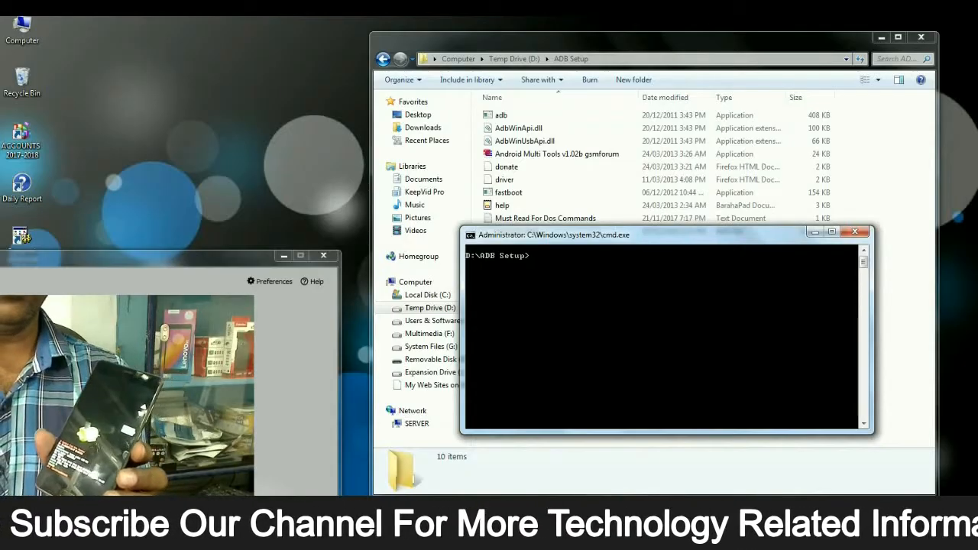
Run 'fastboot devices' to list the phone, then 'fastboot oem unlock'
{"action": "type", "text": "fastboot devices"}
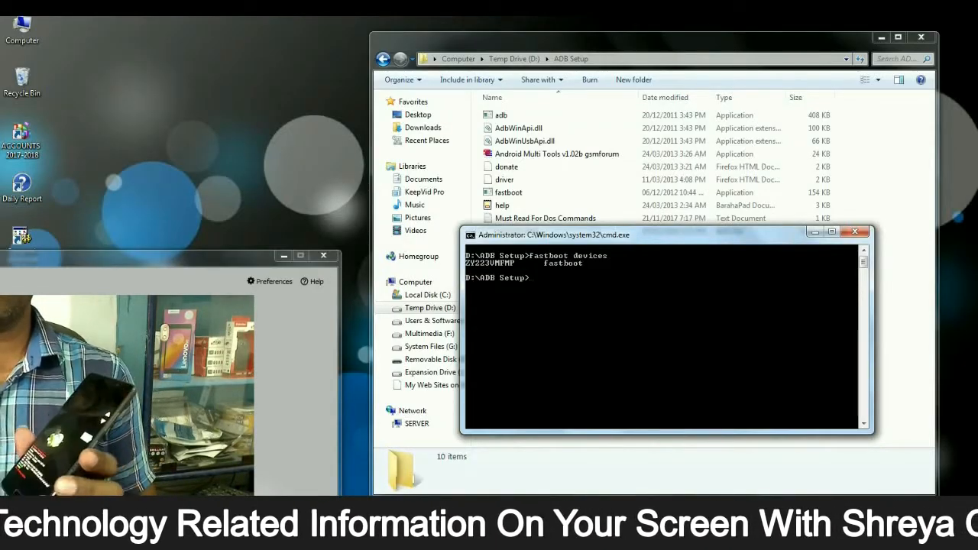
{"action": "type", "text": "fastboot oem unlock"}
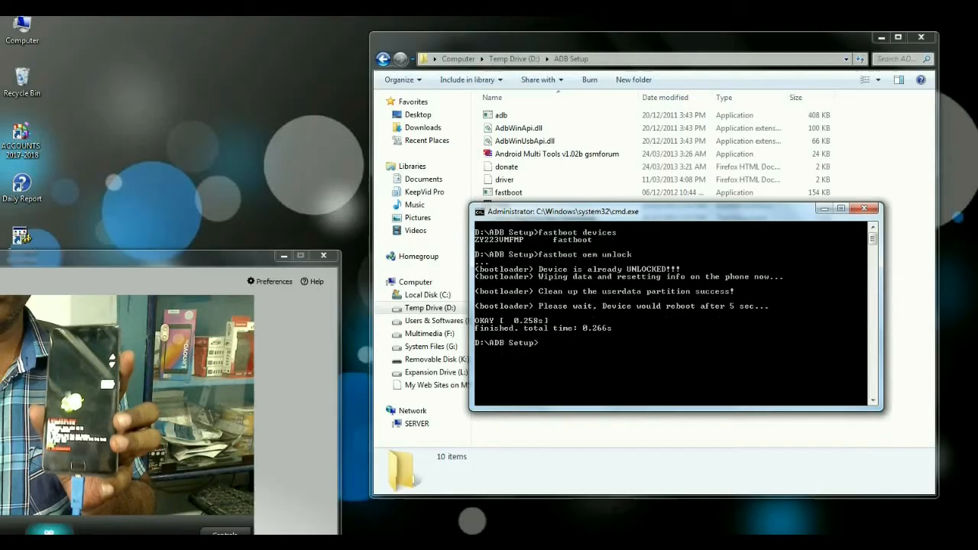
Run 'fastboot flash recovery recovery.img', with sending and writing reported OKAY
{"action": "type", "text": "fastboot flash recovery"}
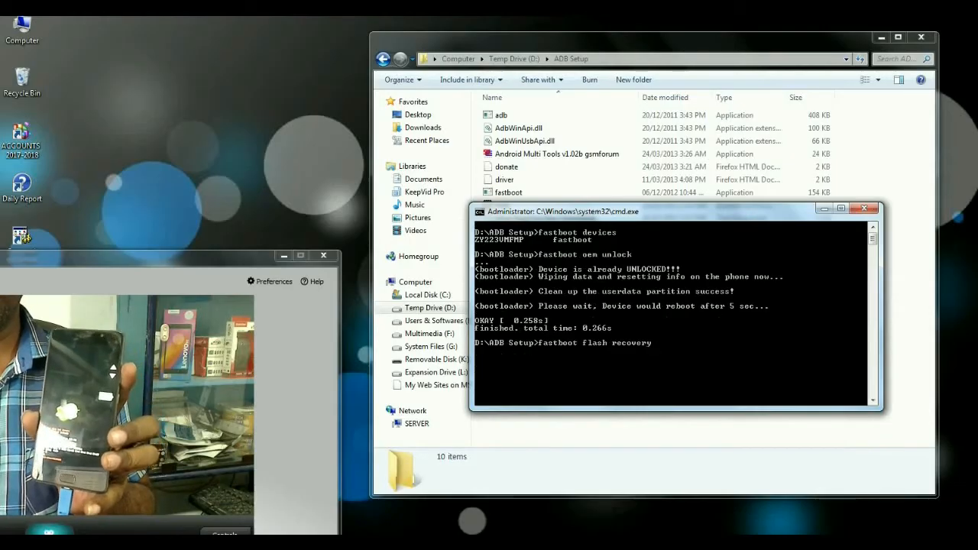
{"action": "type", "text": "recovery.img"}
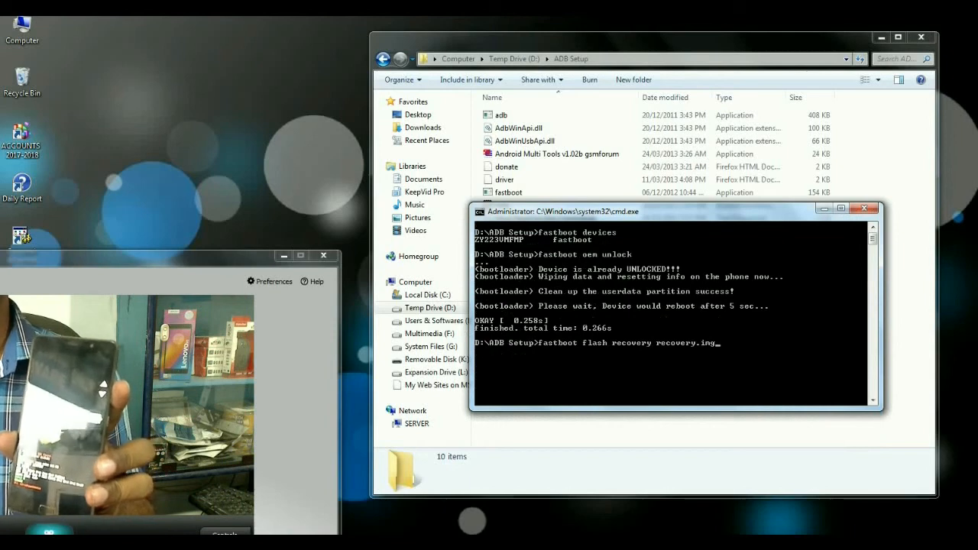
{"action": "key", "text": "enter"}
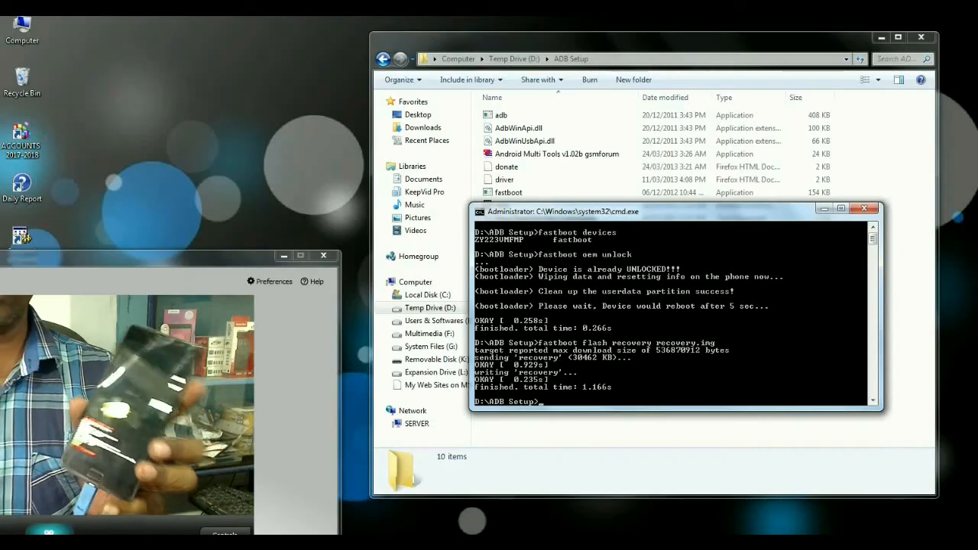
{"action": "type", "text": "fastboo"}
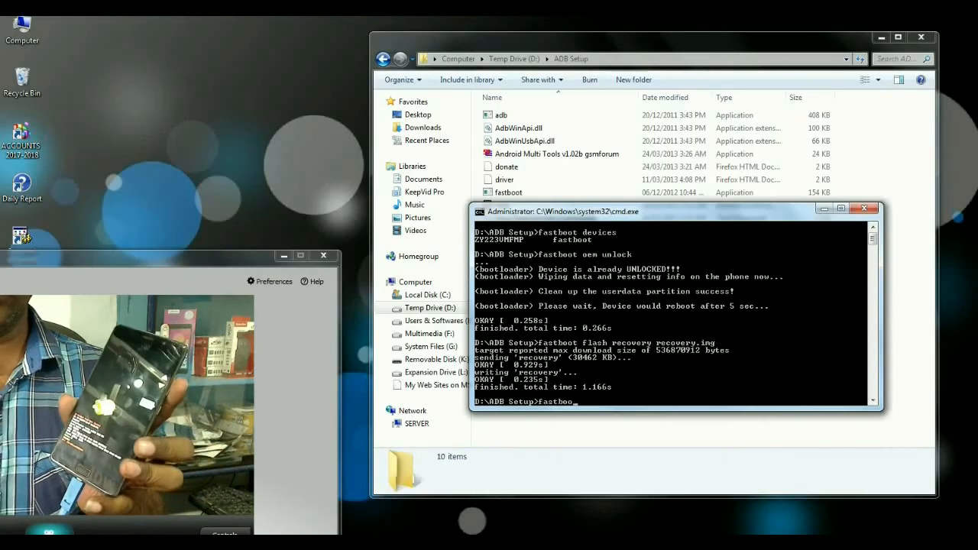